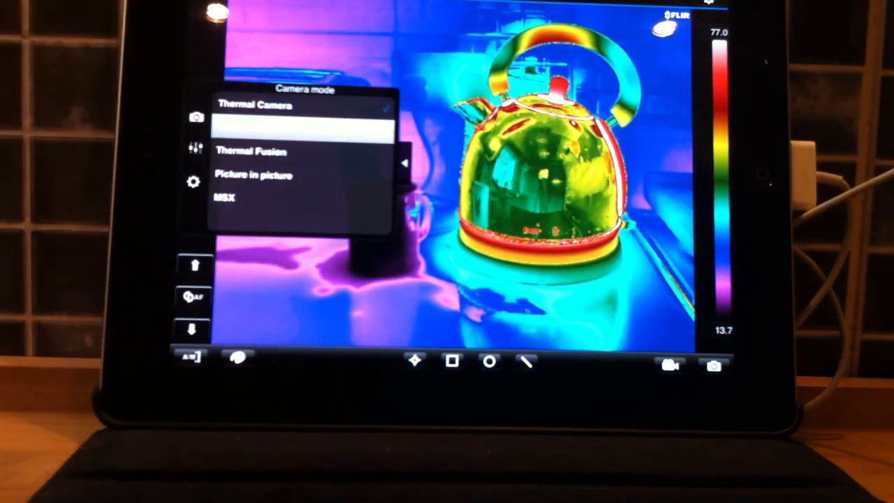
# - Reach the temperature range list via Parameters and Settings, showing -40 to 150 selected
pyautogui.click(251, 128)
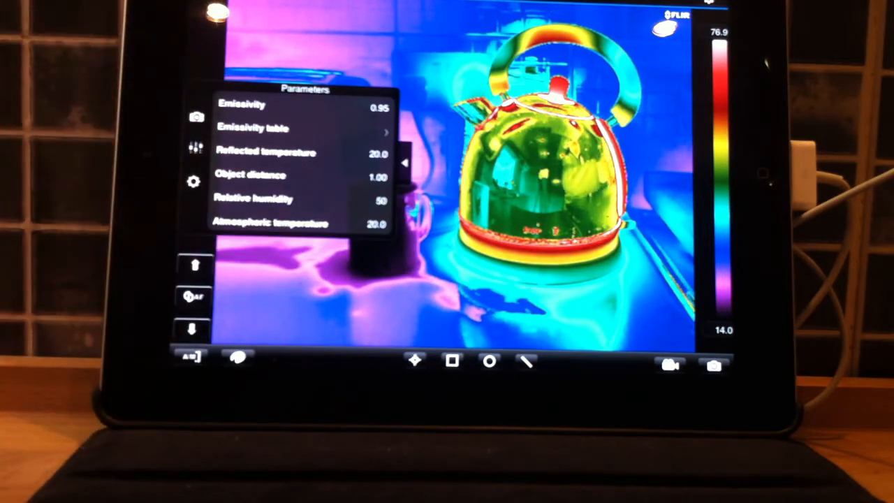
pyautogui.click(194, 181)
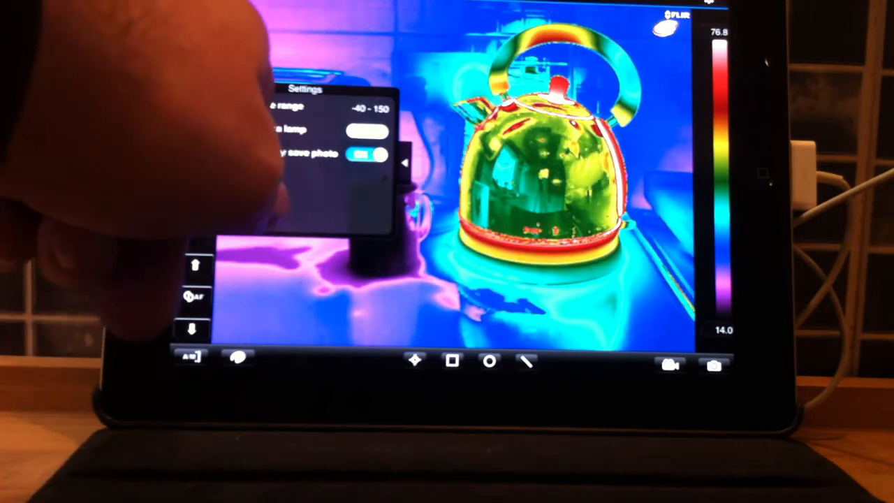
pyautogui.click(342, 109)
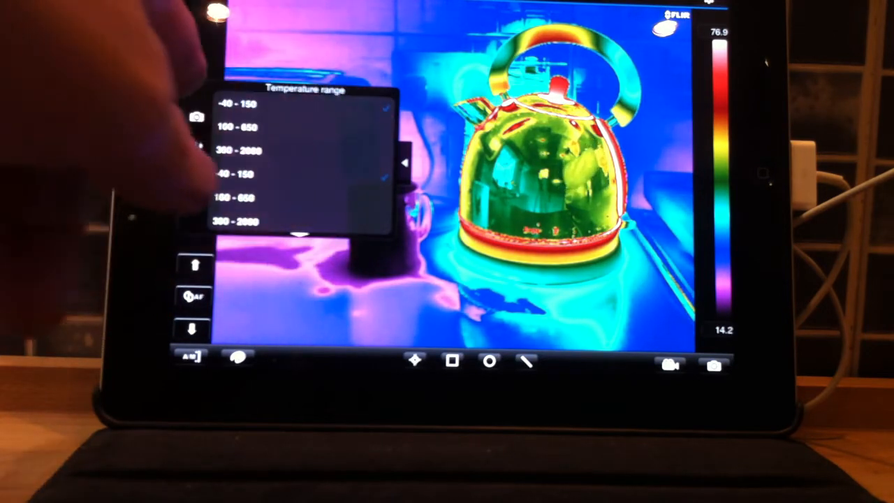